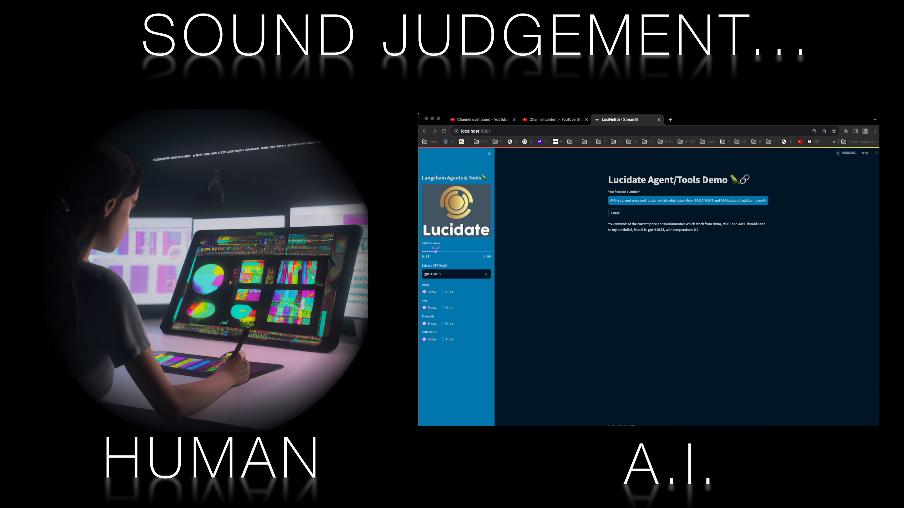
- Review the NVDA, MSFT and AAPL answer's summary and detailed price and fundamentals breakdown
click(614, 213)
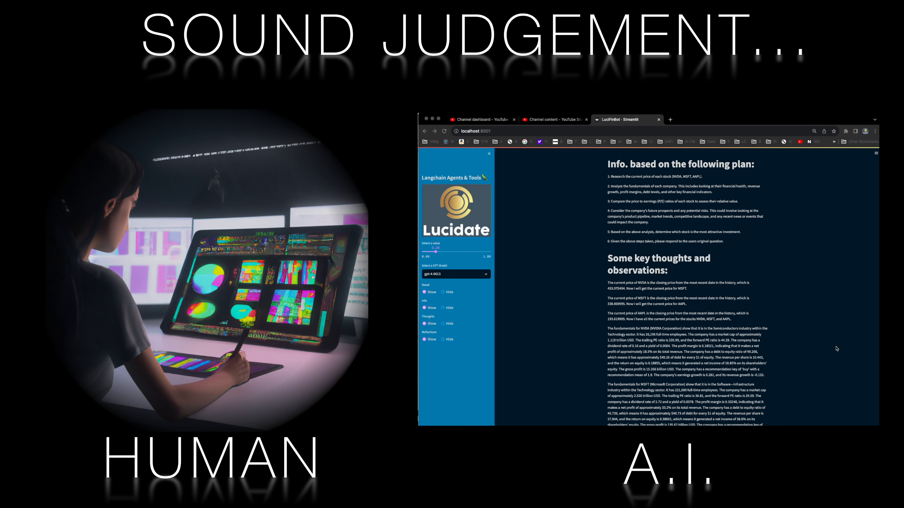
scroll(down, 3)
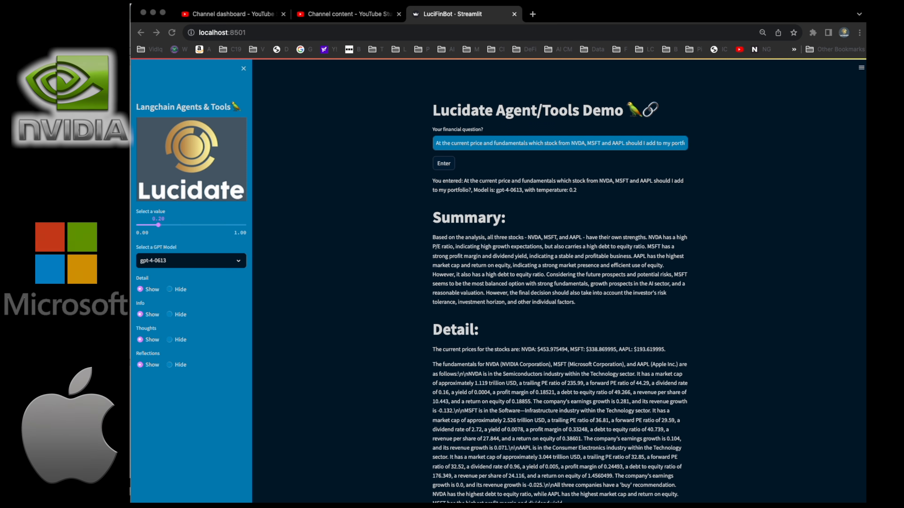
- Scroll past Summary and Detail to the news outlook, risks and the agent's plan heading
drag(666, 275, 487, 293)
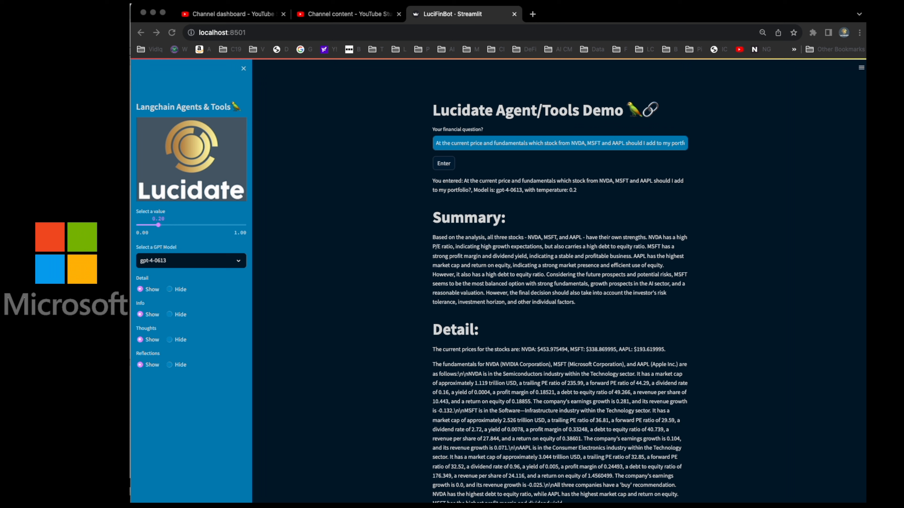
scroll(down, 3)
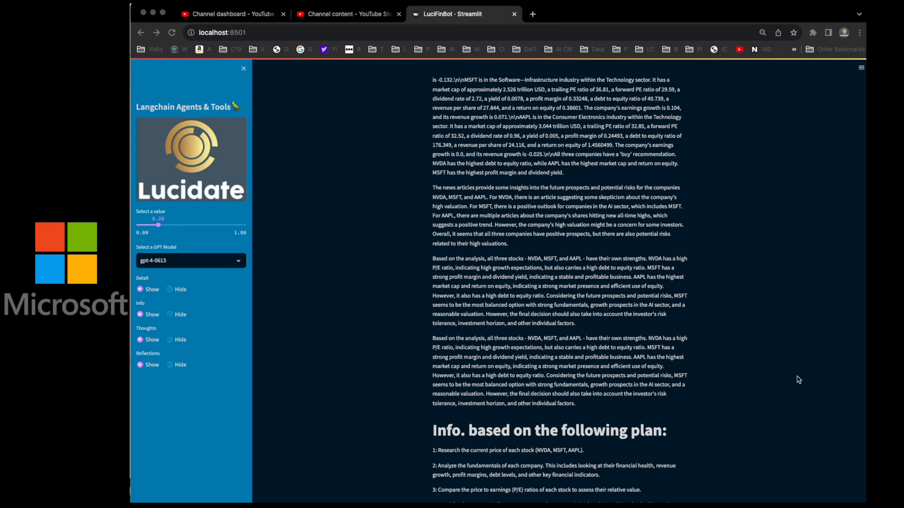
scroll(down, 3)
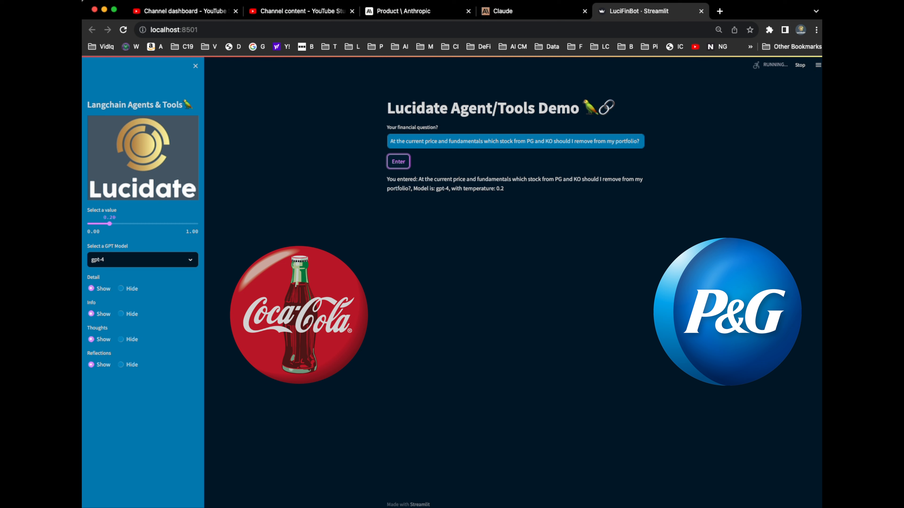
- Run the gpt-4 agent on the PG versus KO removal question and get its summary and detail
click(397, 161)
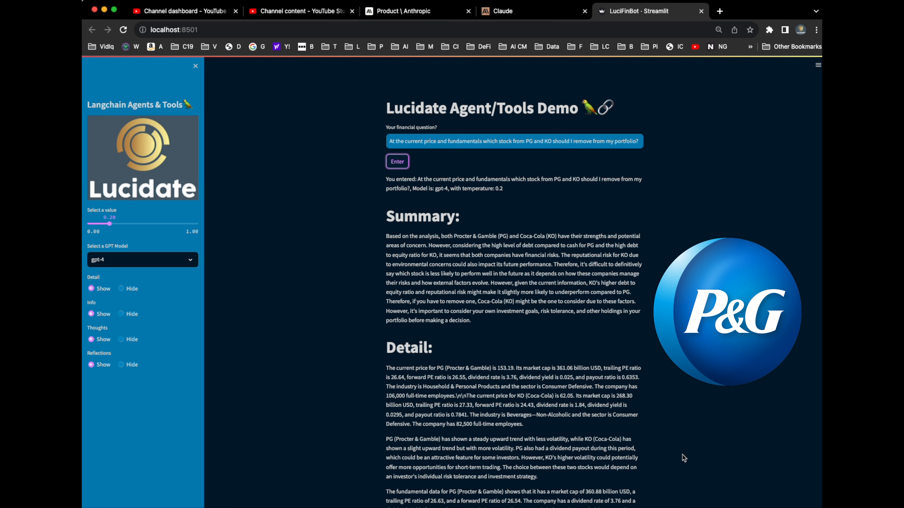
- Scroll past the PG-versus-KO detail to the key thoughts and the membership tiers overview
scroll(down, 3)
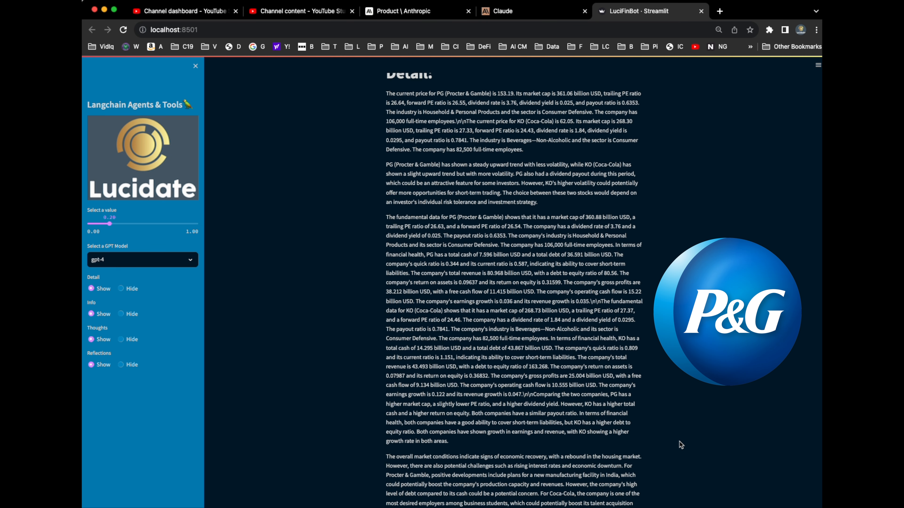
scroll(down, 3)
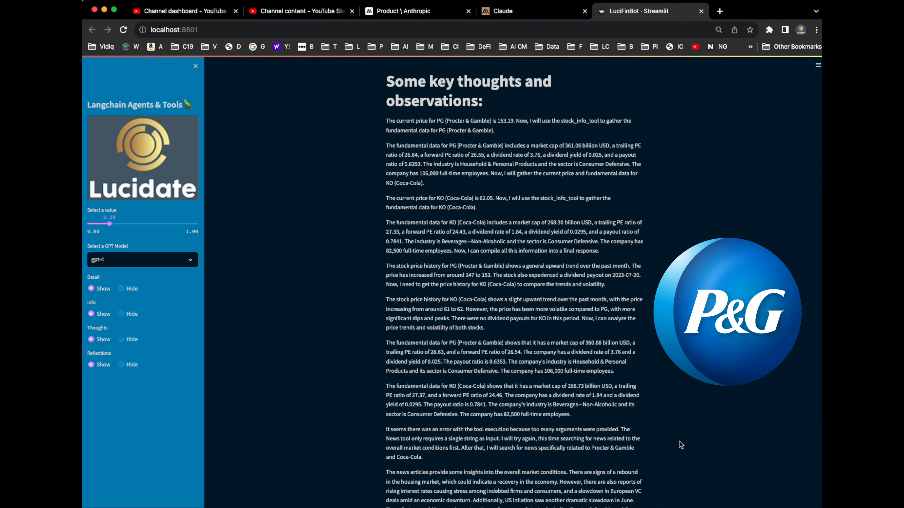
scroll(down, 3)
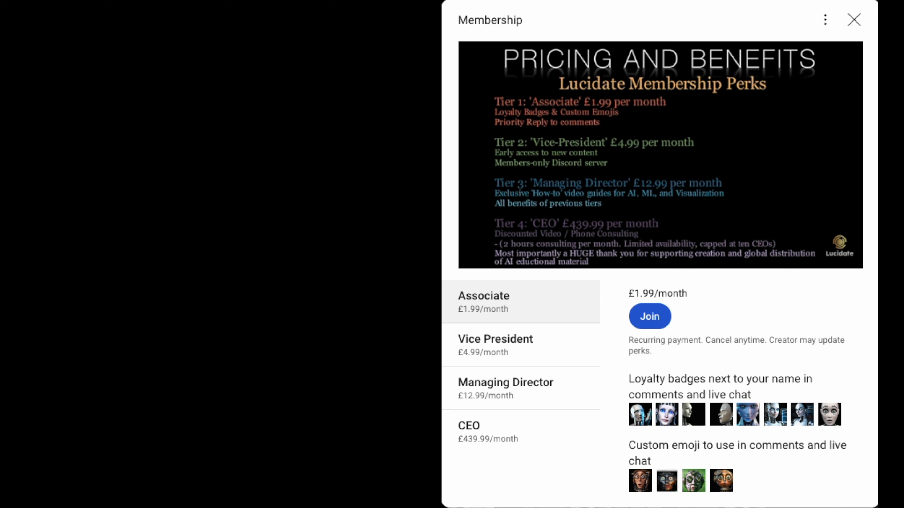
click(519, 345)
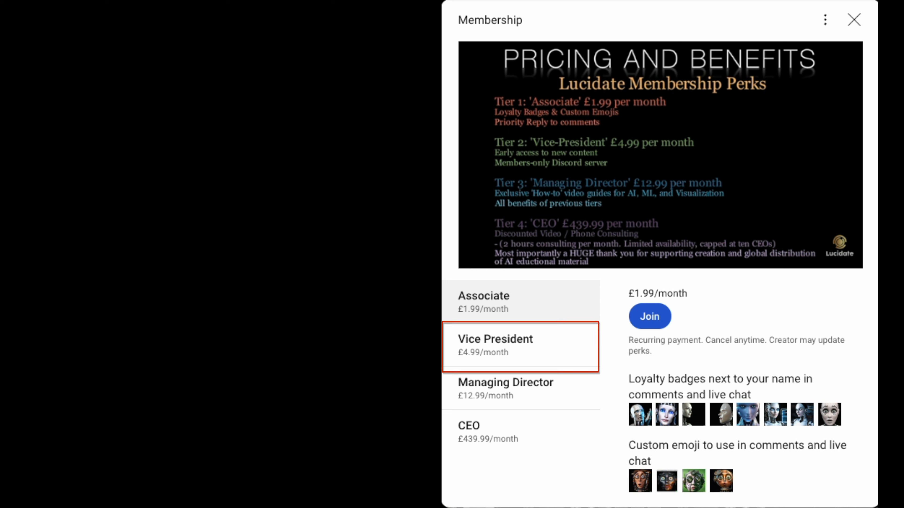
click(519, 388)
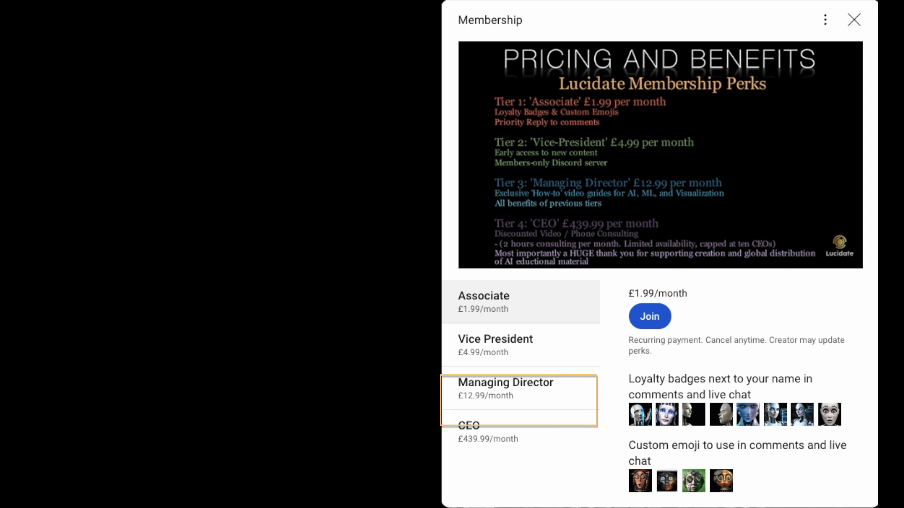
click(518, 433)
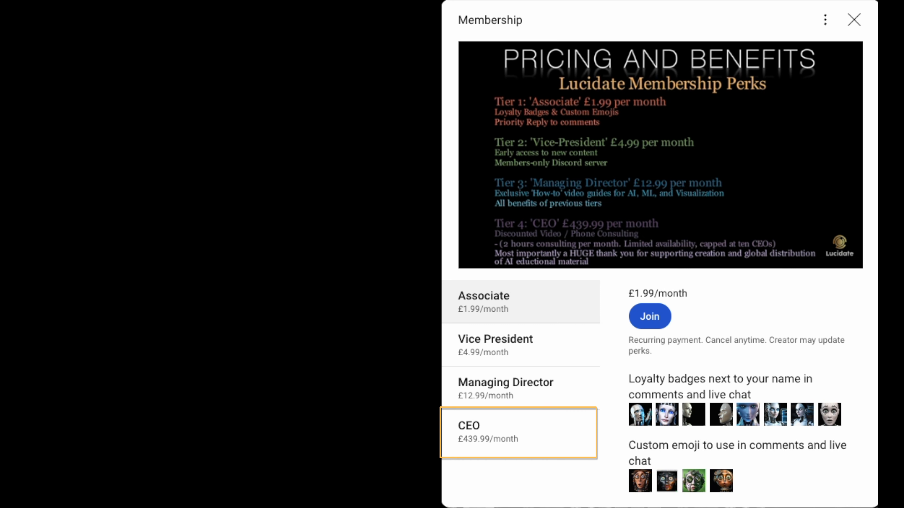